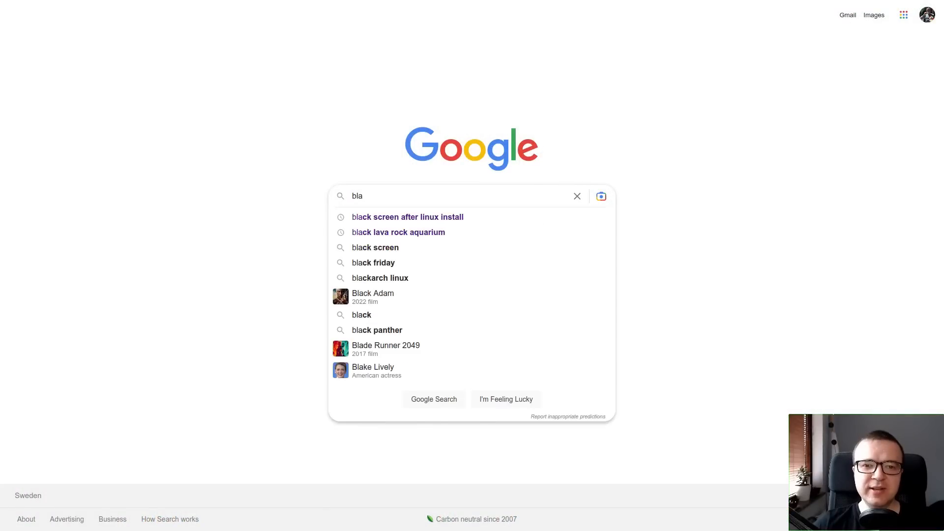
Search Google for the 'black screen after linux install' suggestion.
click(407, 217)
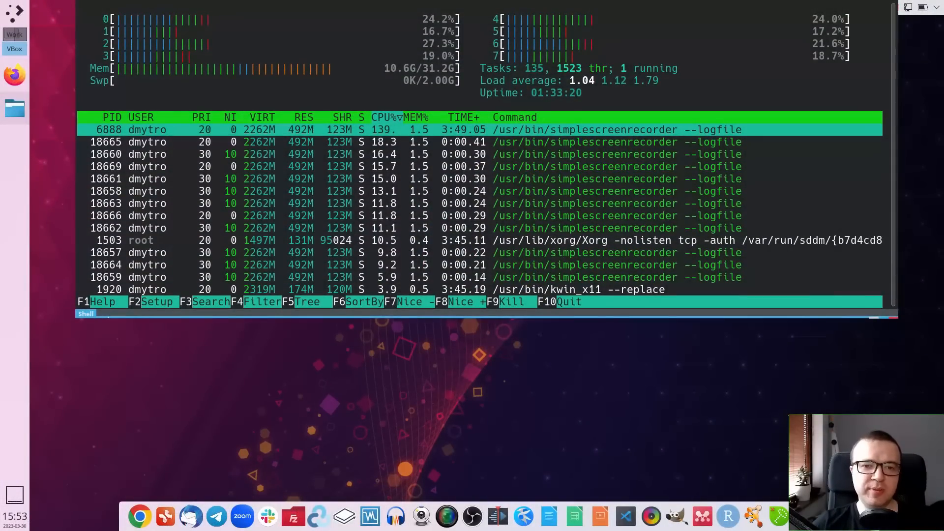
Run 'man htop' in the terminal and read down to the INTERACTIVE COMMANDS section.
text(man)
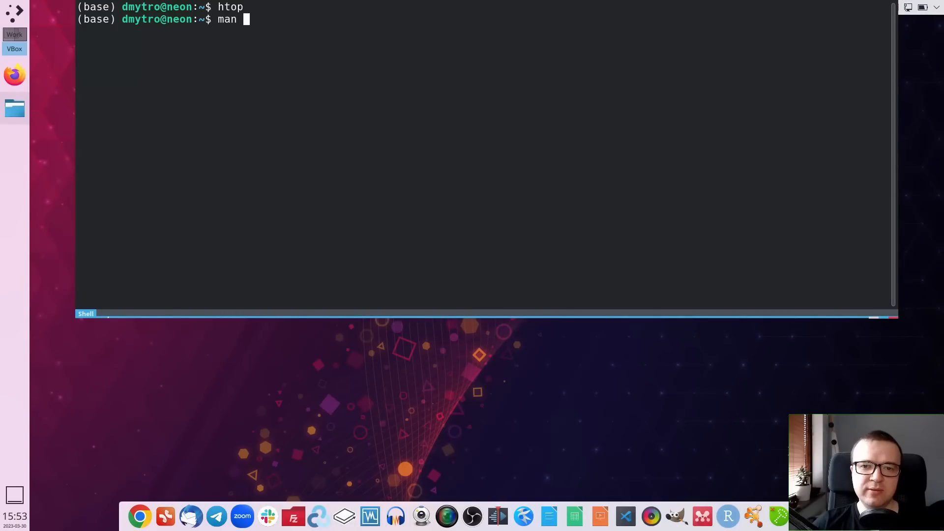
text(htop)
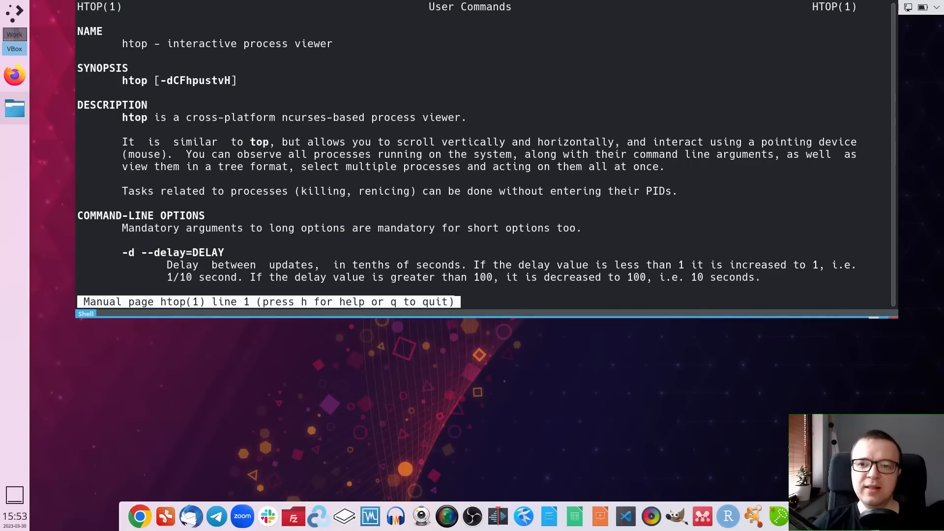
scroll(down, 3)
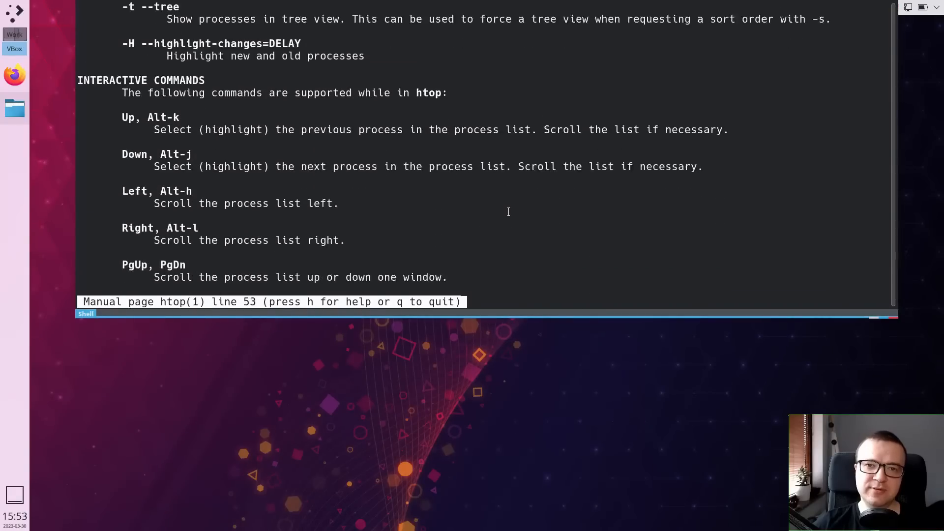
Launch Dolphin from the panel and reach the Dolphin Handbook through the hamburger menu's Help entry.
click(14, 108)
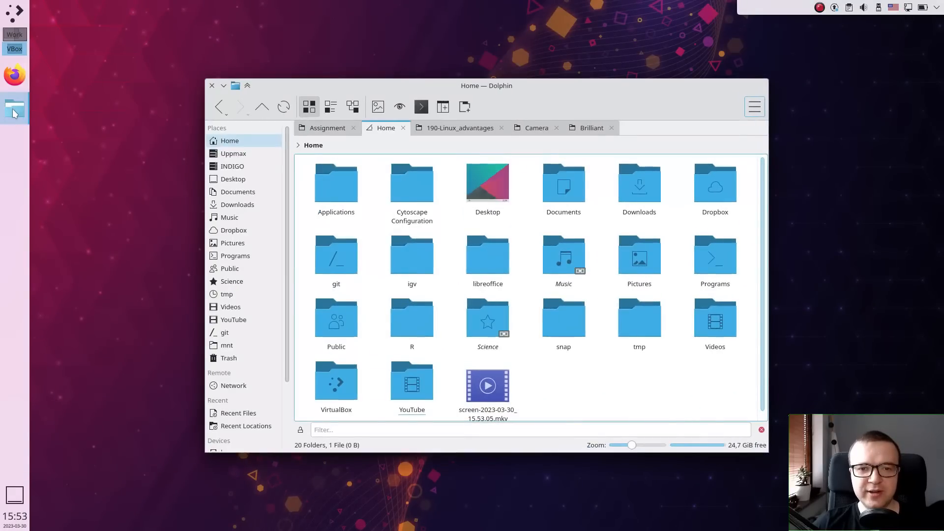
click(753, 107)
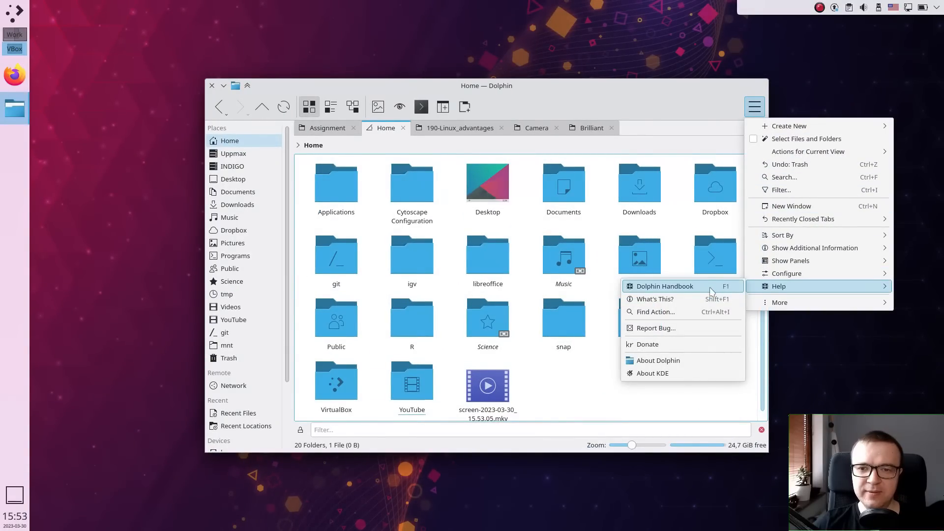
click(664, 286)
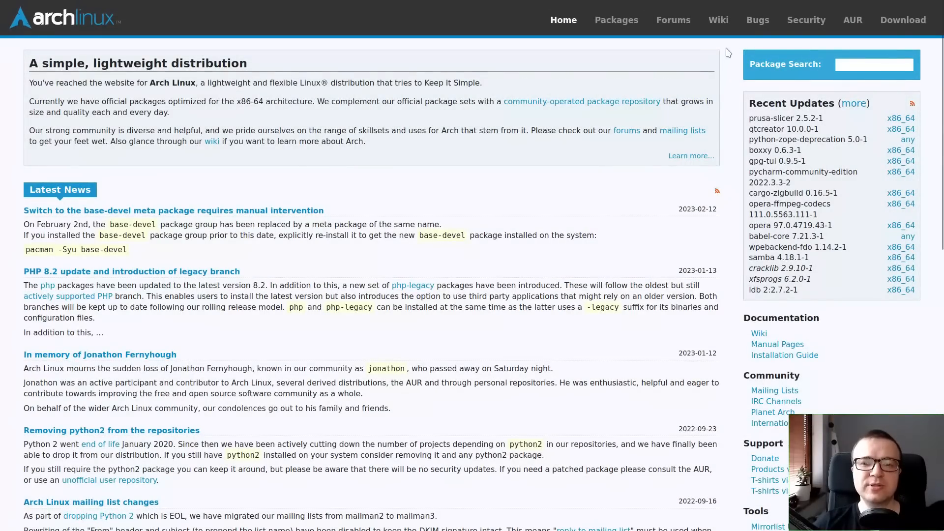
Go to the Arch Wiki and read down the rsync article's installation and cp/mv alternative sections.
click(718, 20)
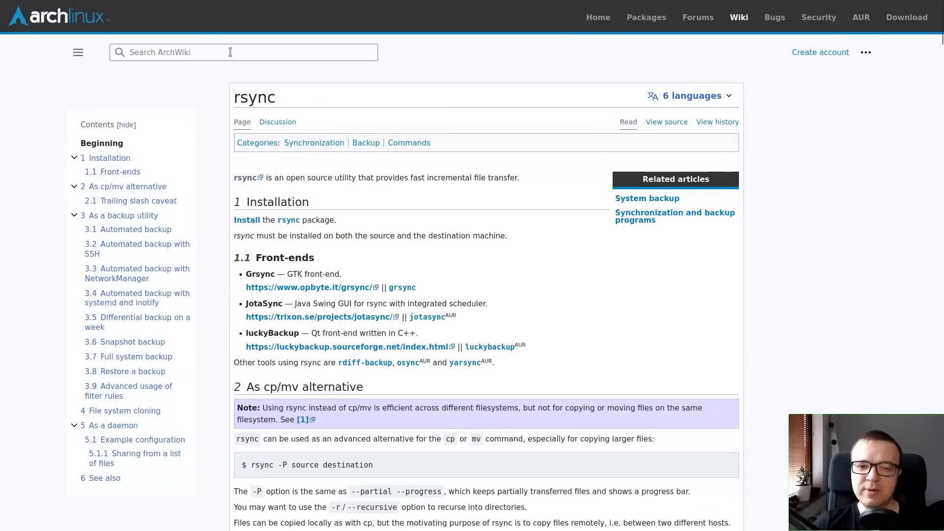
scroll(down, 3)
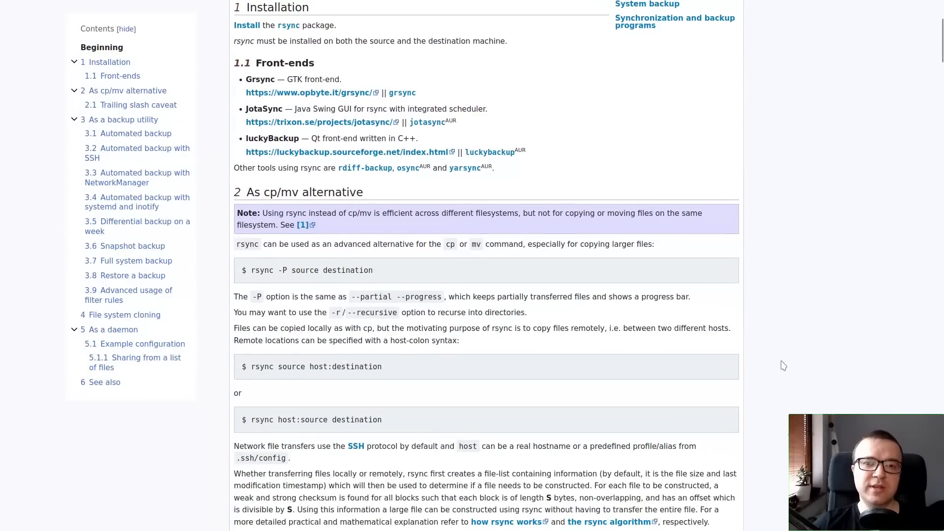
scroll(down, 3)
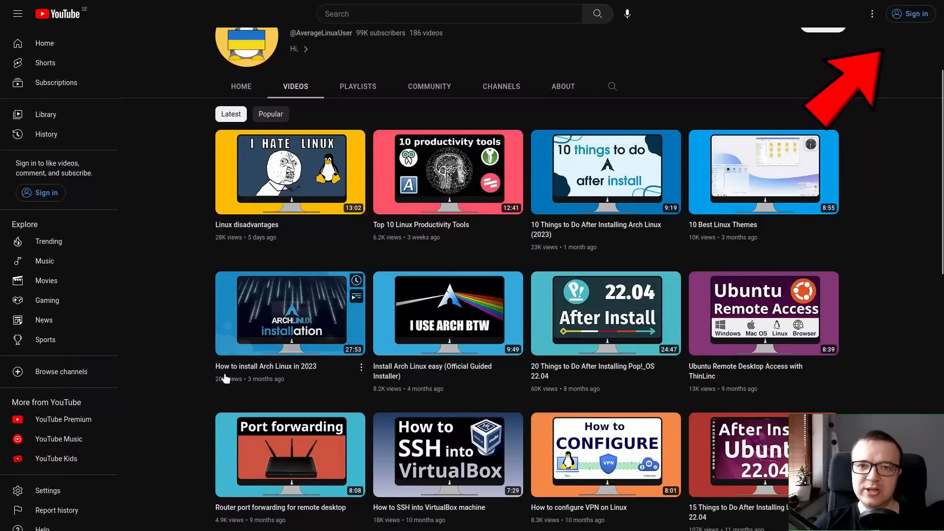
mouse_move(255, 343)
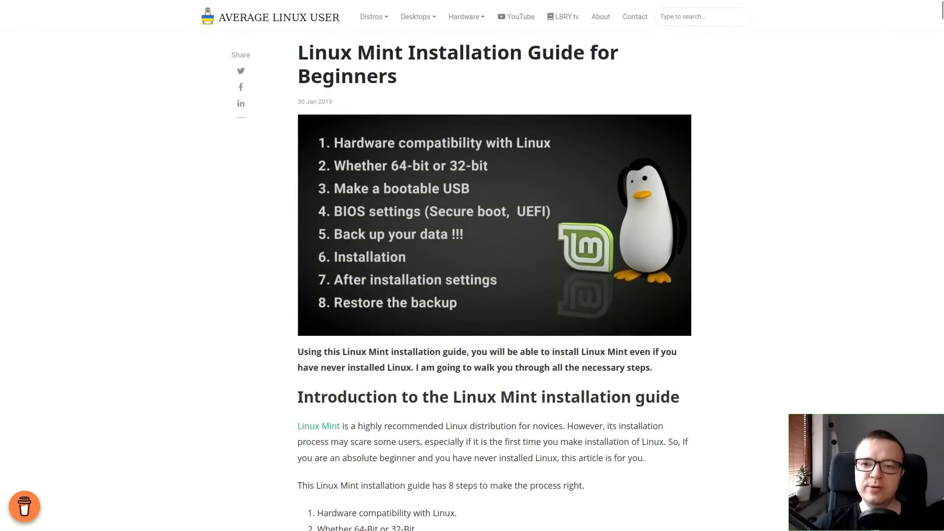
Read down through the Linux Mint Installation Guide post and the '15 things to do after installing Linux Mint' article.
scroll(down, 3)
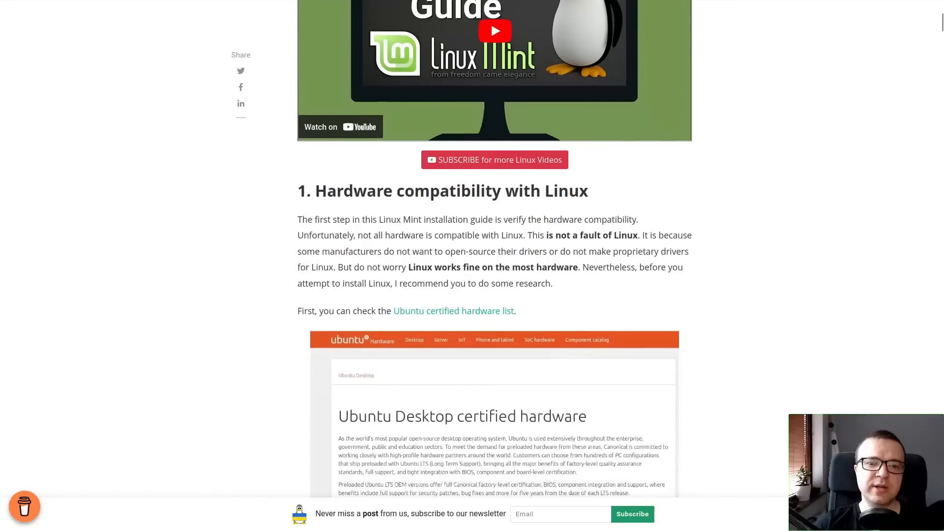
scroll(down, 3)
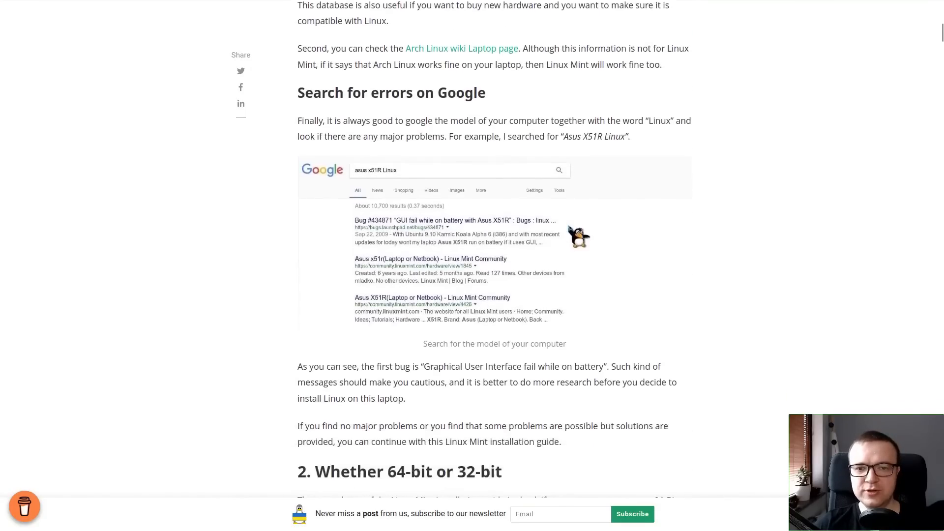
scroll(down, 3)
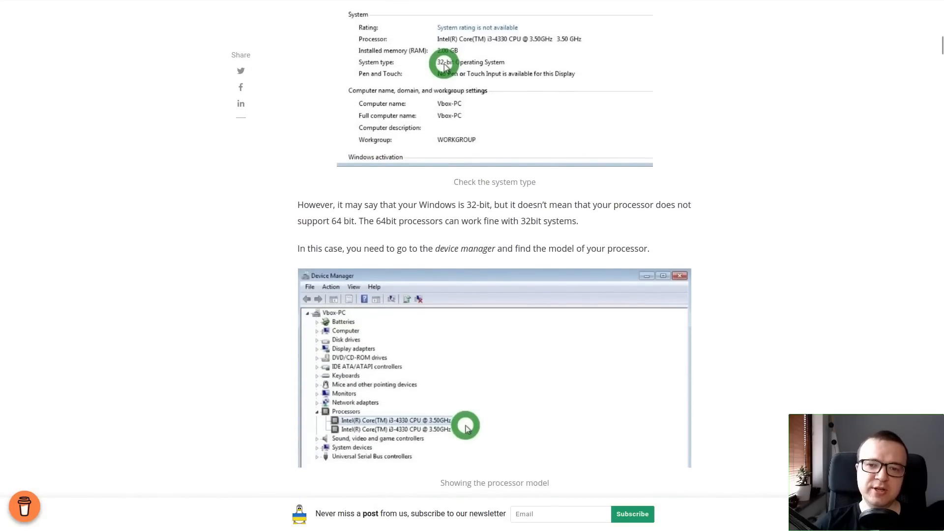
scroll(down, 3)
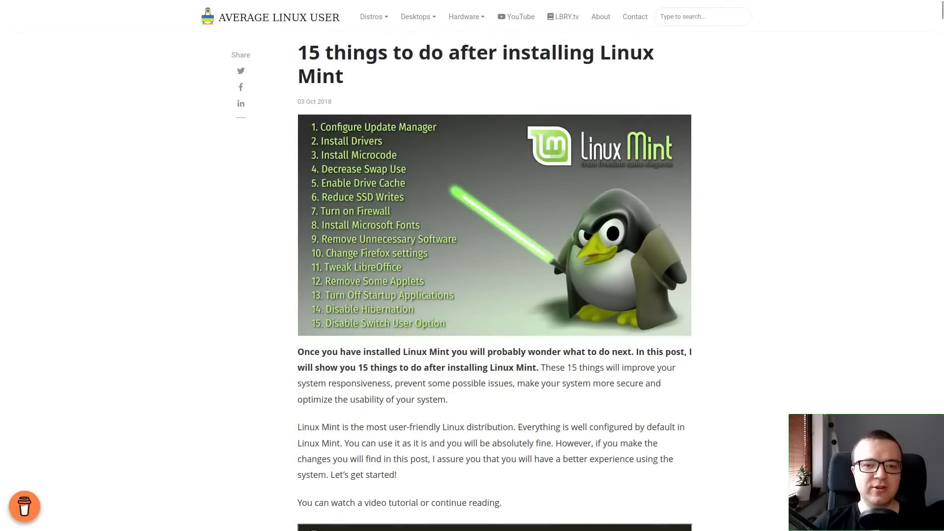
scroll(down, 3)
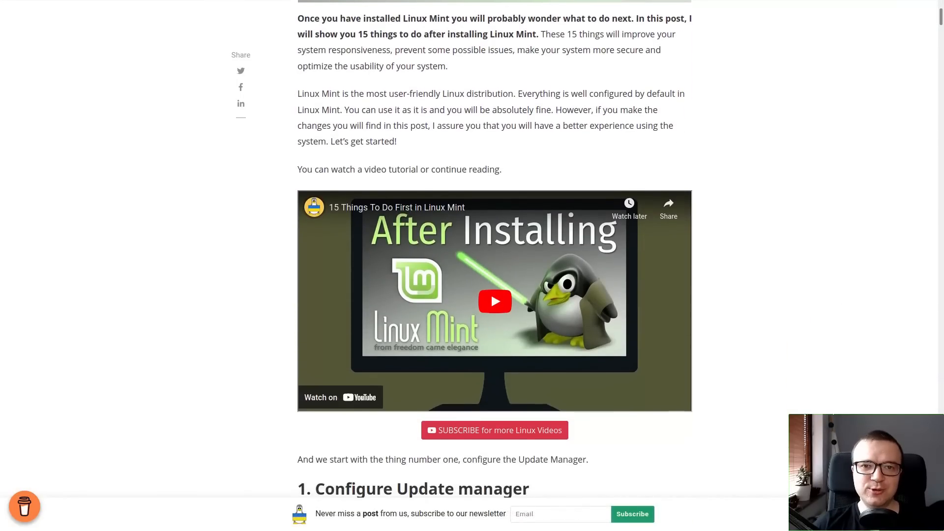
scroll(down, 3)
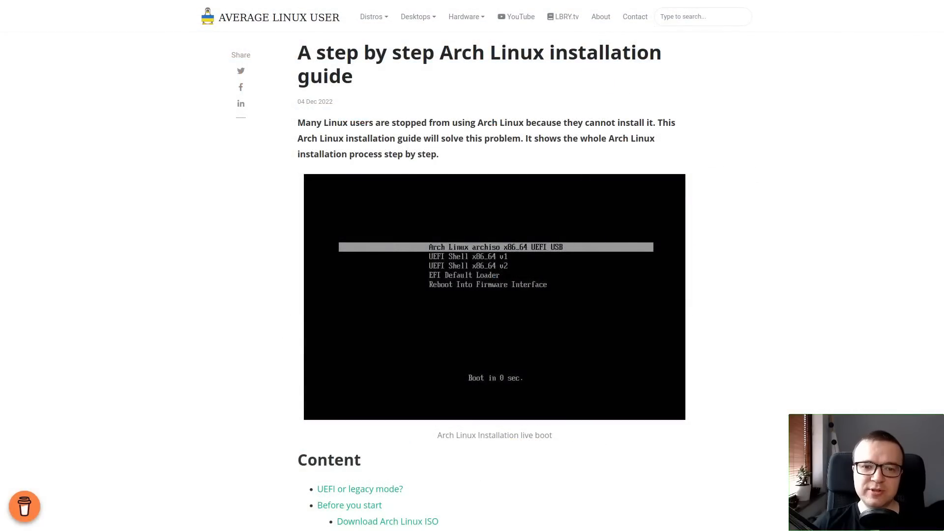
Scroll past the Arch Linux guide's Content list and start the embedded YouTube installation video.
scroll(down, 3)
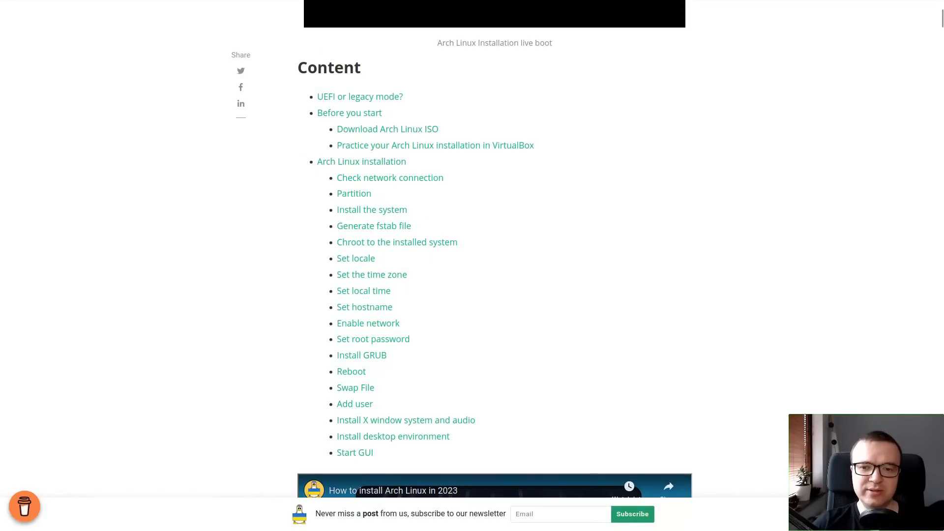
scroll(down, 3)
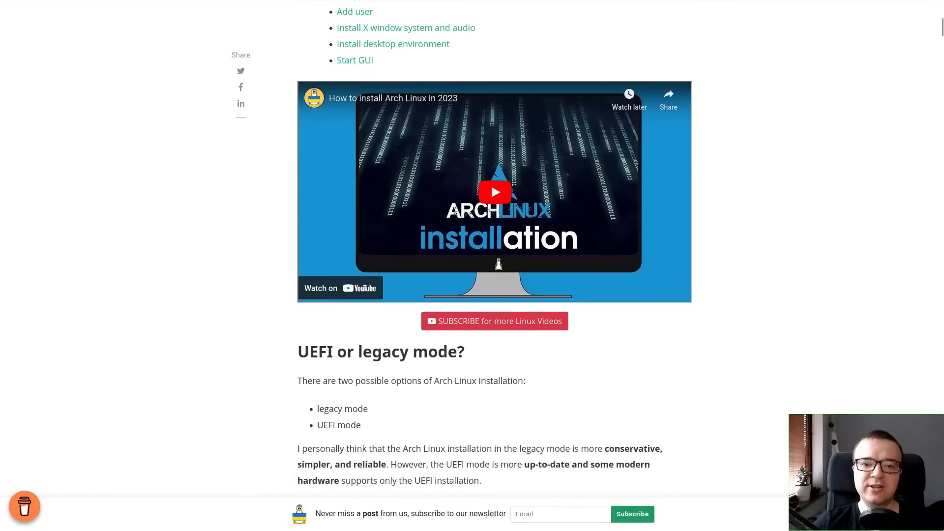
click(495, 192)
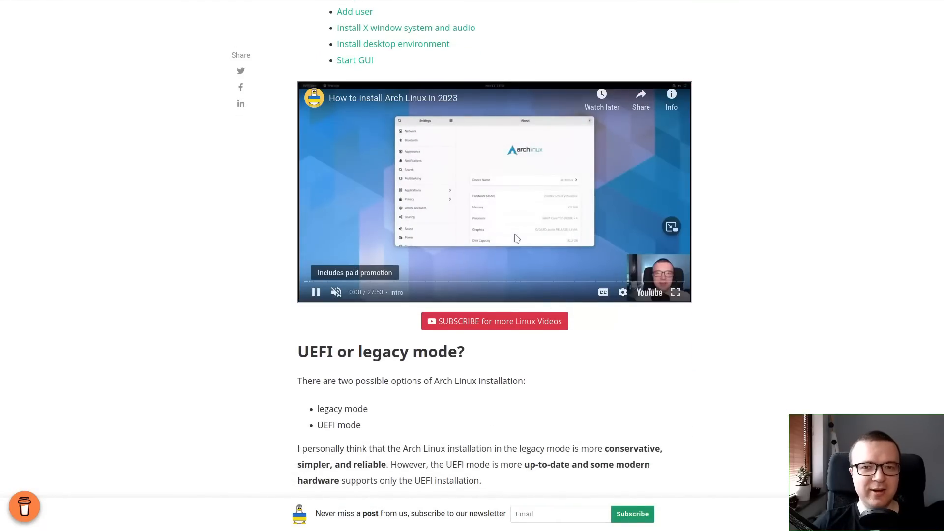